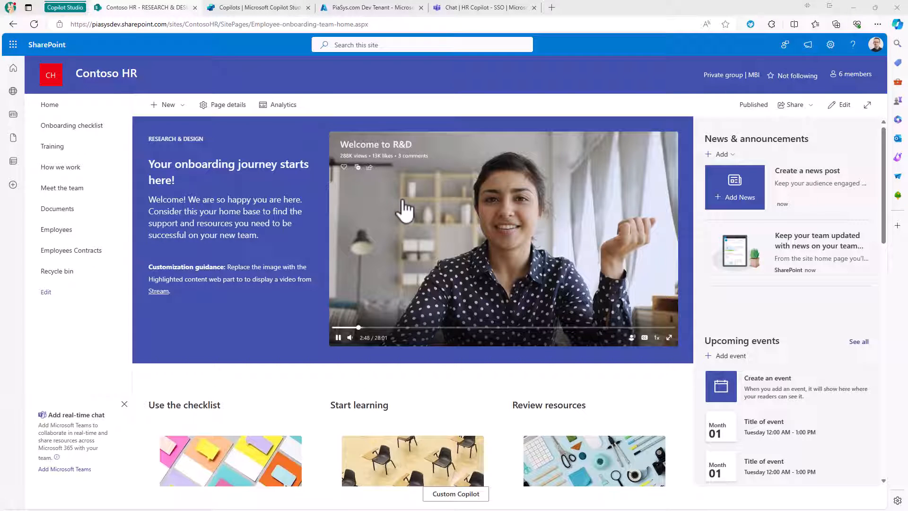
# Step: Open the Documents library of the Contoso HR SharePoint site
pyautogui.click(58, 208)
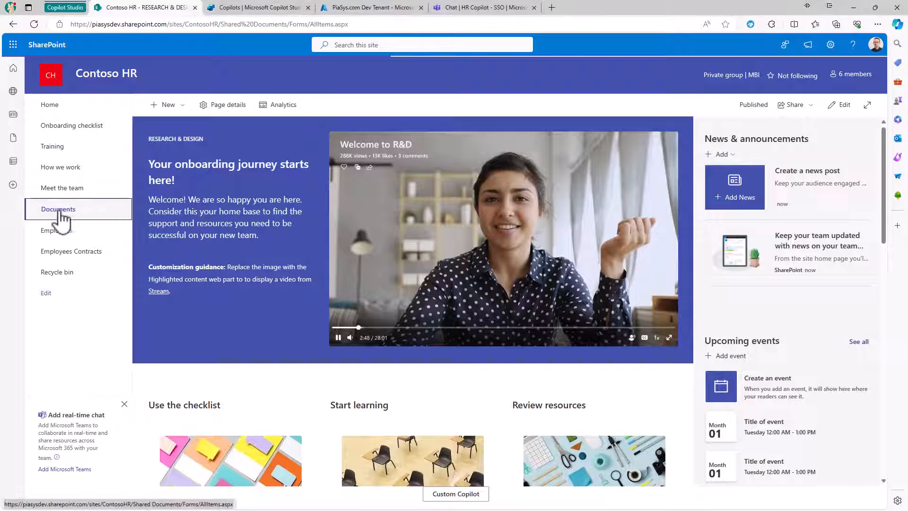
pyautogui.click(58, 209)
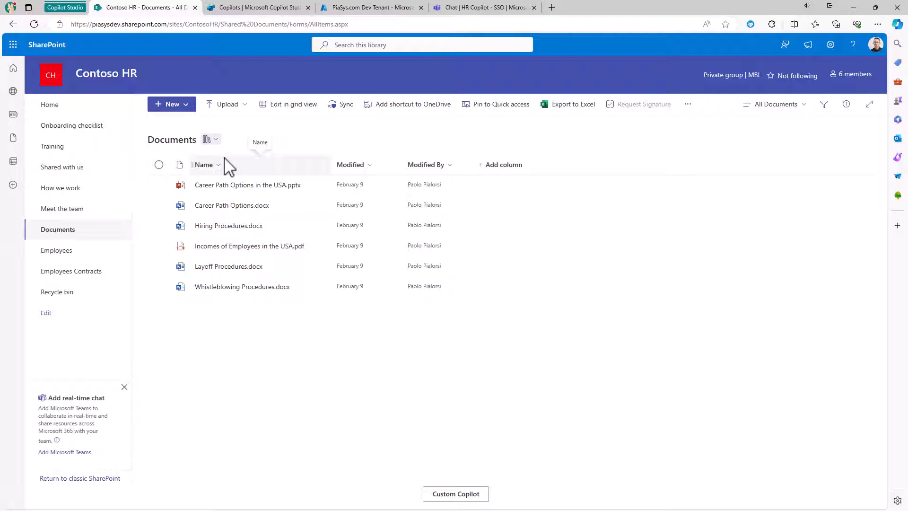
# Step: Open HR Copilot - SSO and view its Generative AI settings with the Contoso HR source
pyautogui.click(257, 7)
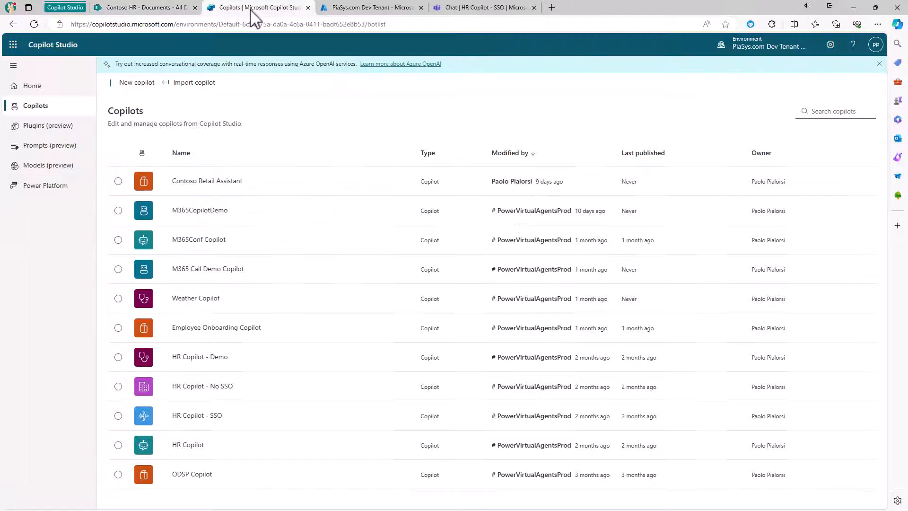
pyautogui.moveTo(278, 93)
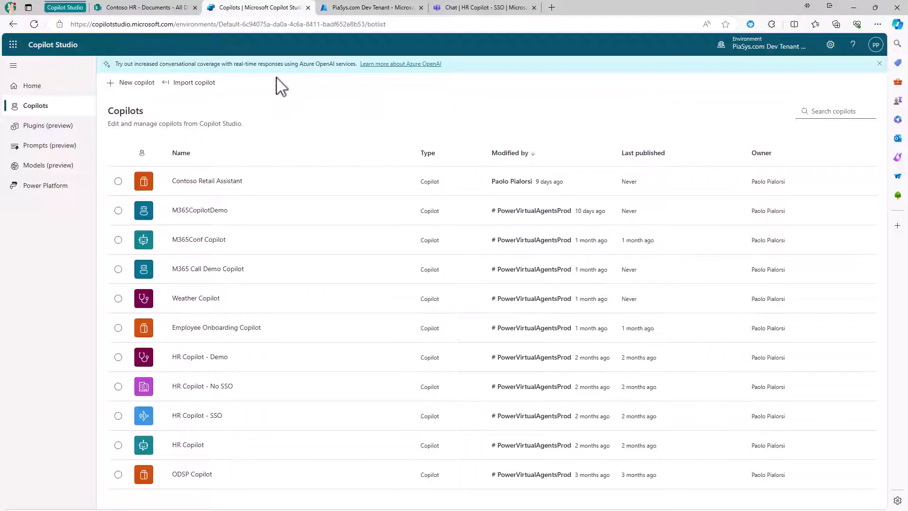
pyautogui.moveTo(245, 153)
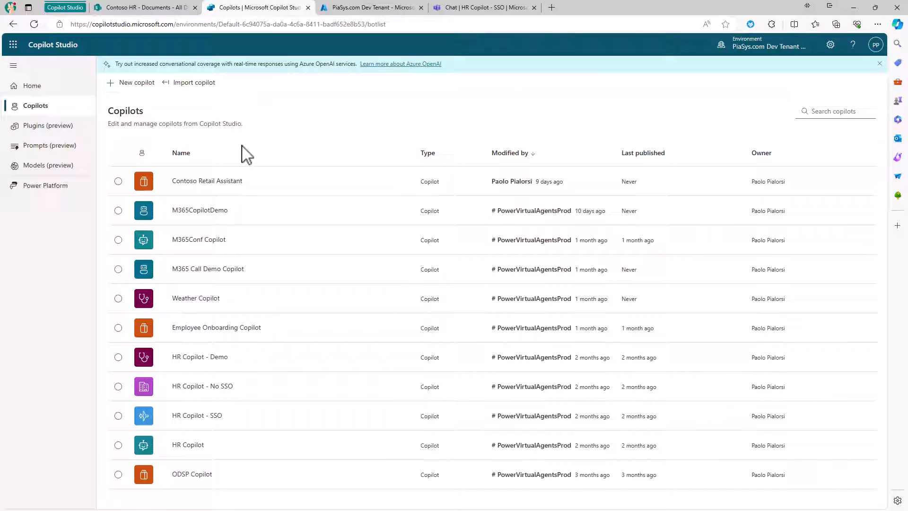
pyautogui.moveTo(198, 419)
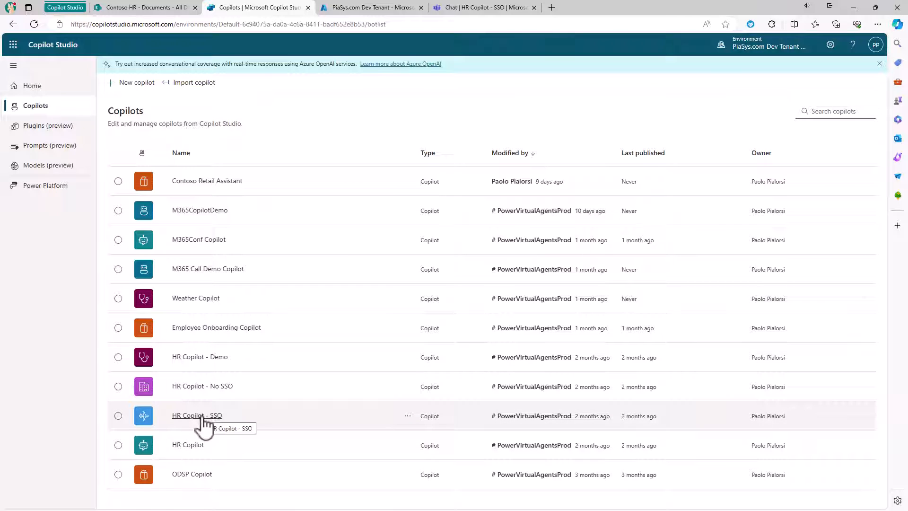
pyautogui.click(197, 415)
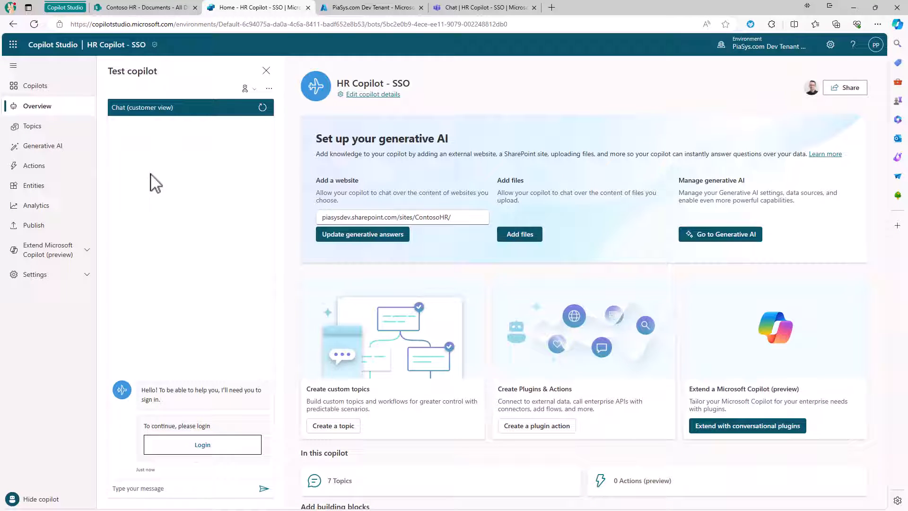
pyautogui.click(43, 145)
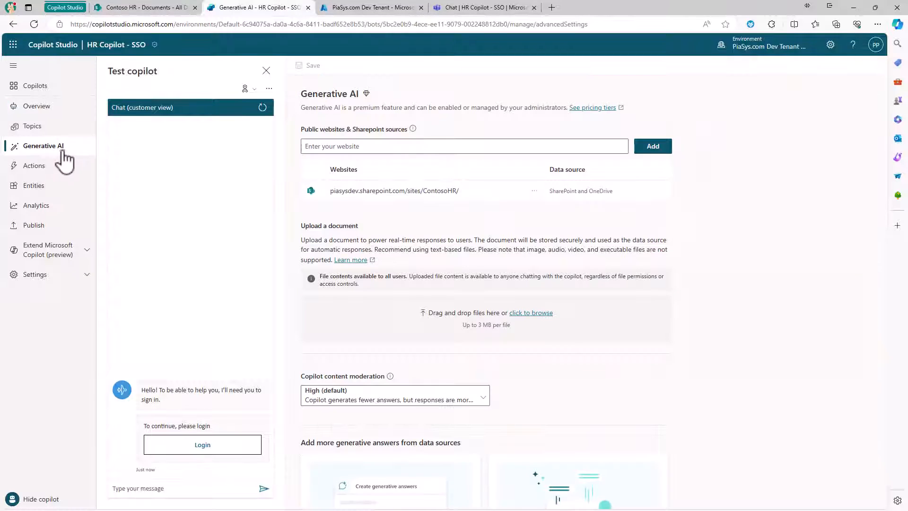
pyautogui.scroll(-3)
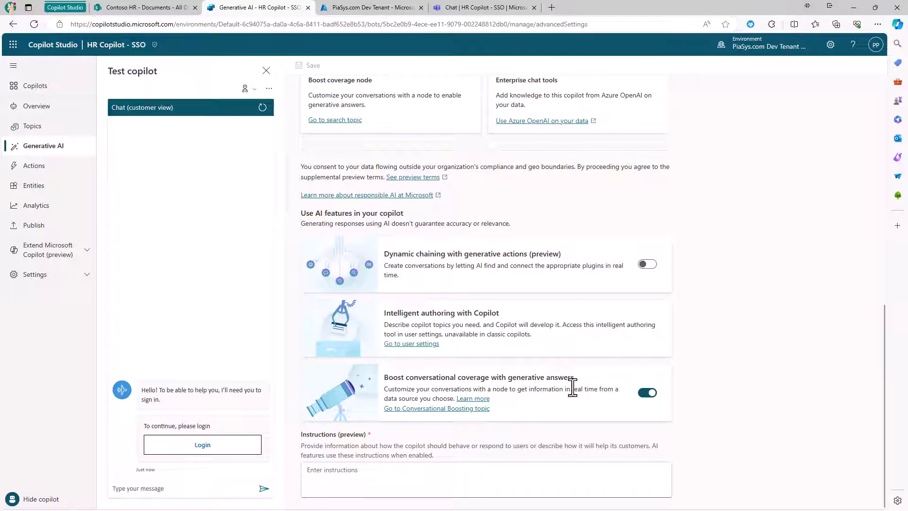
pyautogui.moveTo(600, 406)
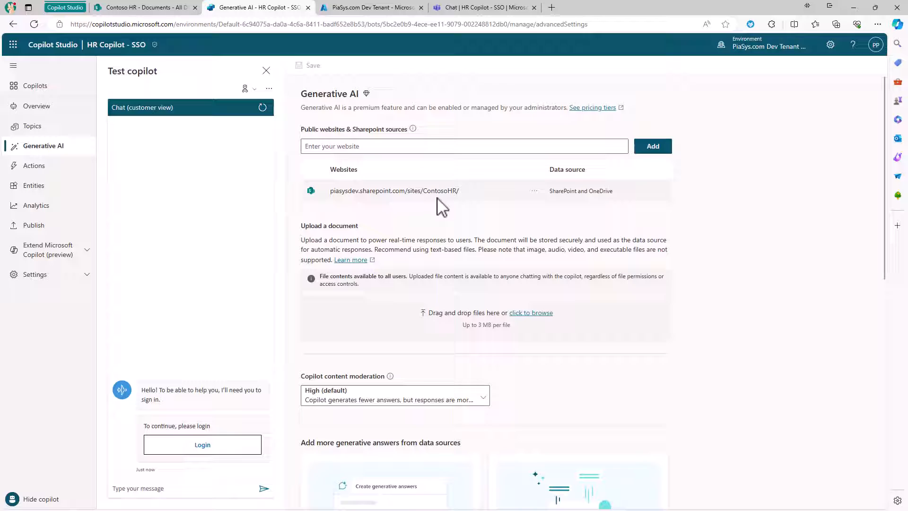
pyautogui.moveTo(458, 207)
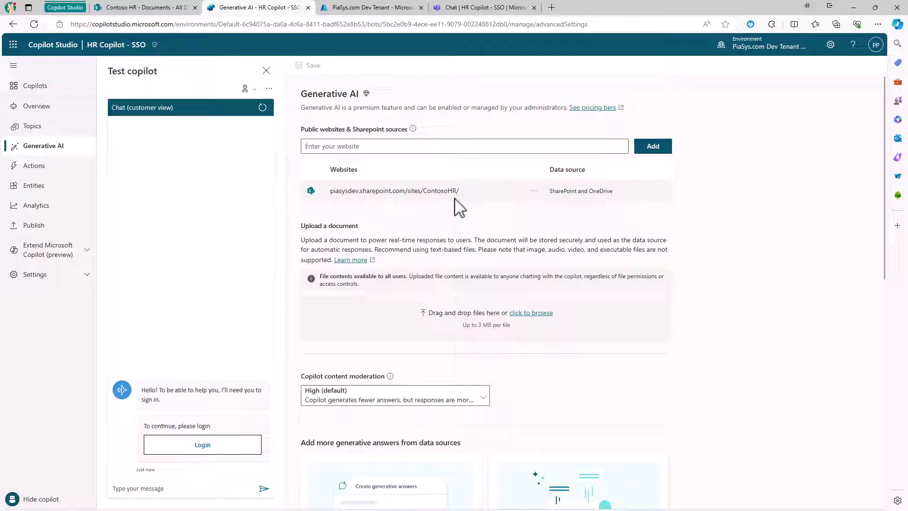
pyautogui.moveTo(130, 314)
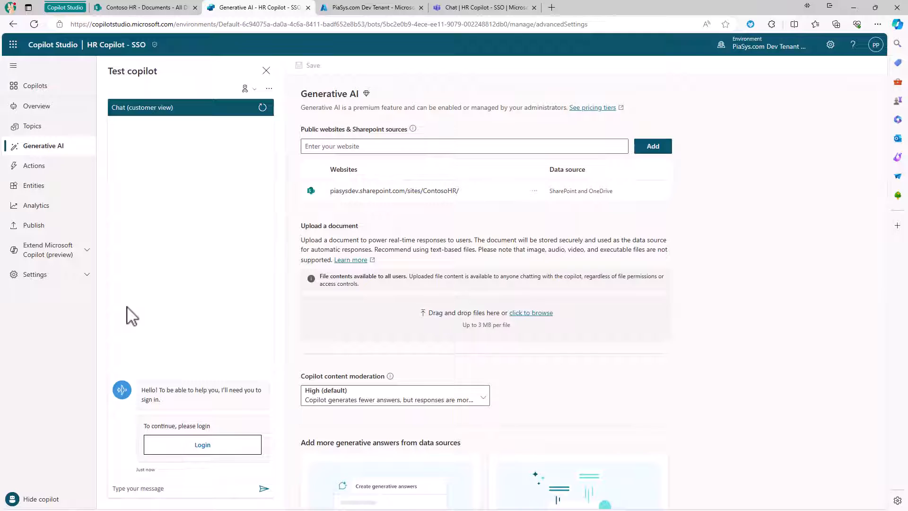
# Step: Open Settings > Security > Authentication and select the Entra ID Client ID value
pyautogui.click(35, 274)
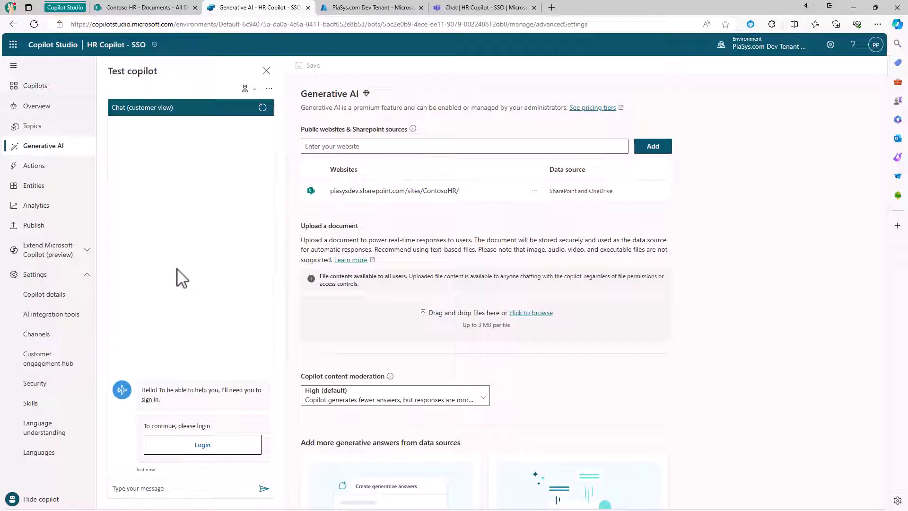
pyautogui.click(34, 383)
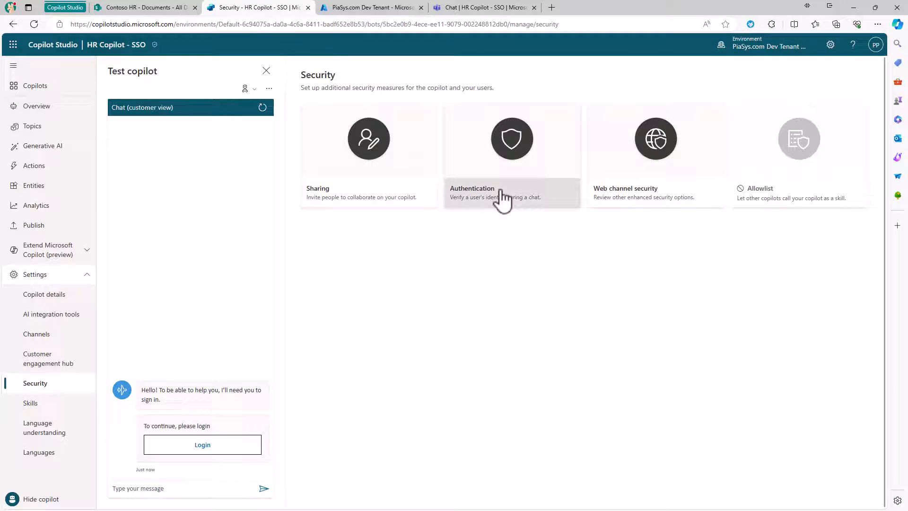
pyautogui.click(511, 138)
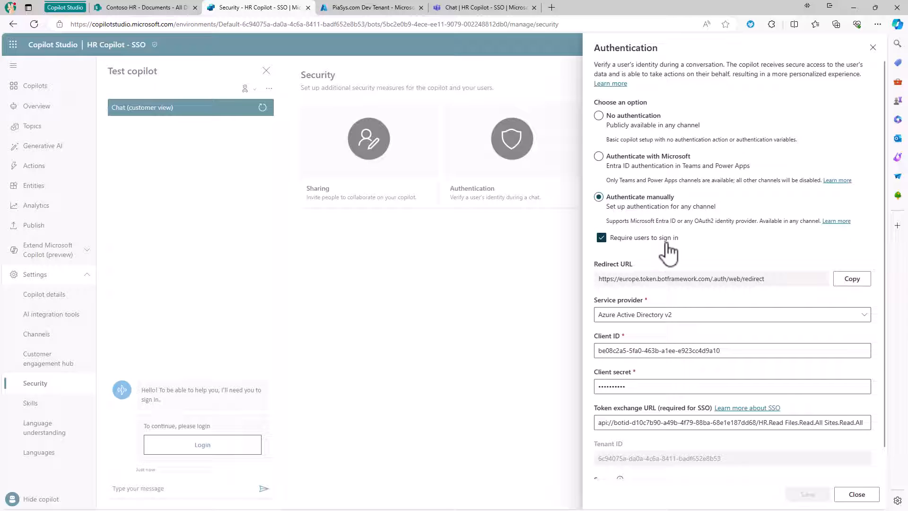
pyautogui.scroll(-3)
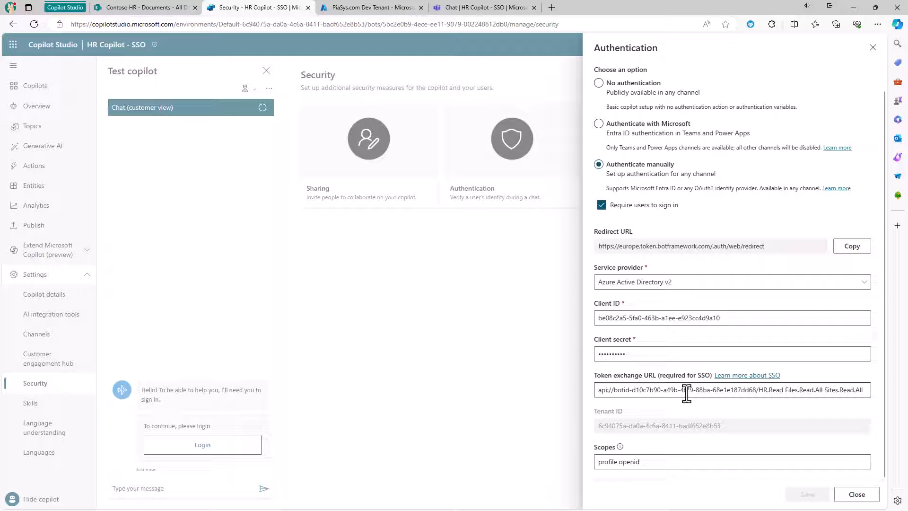
pyautogui.moveTo(705, 318)
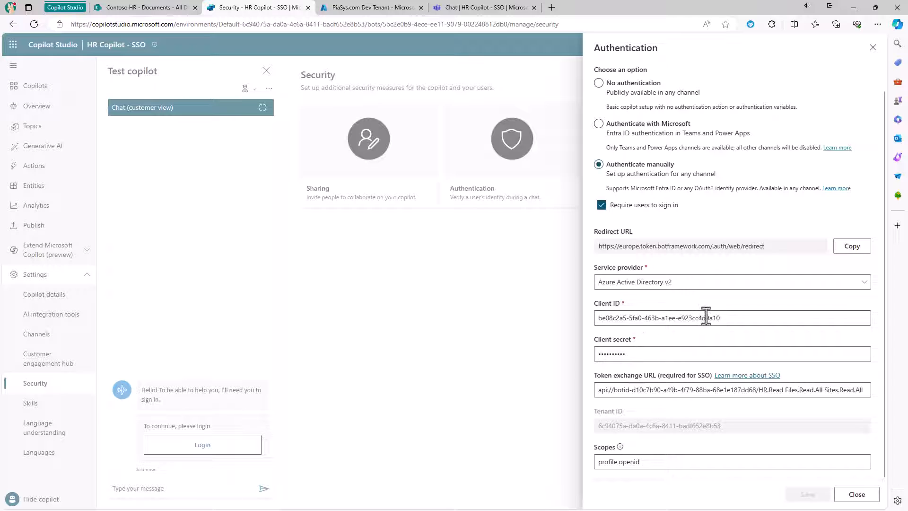
pyautogui.tripleClick(658, 317)
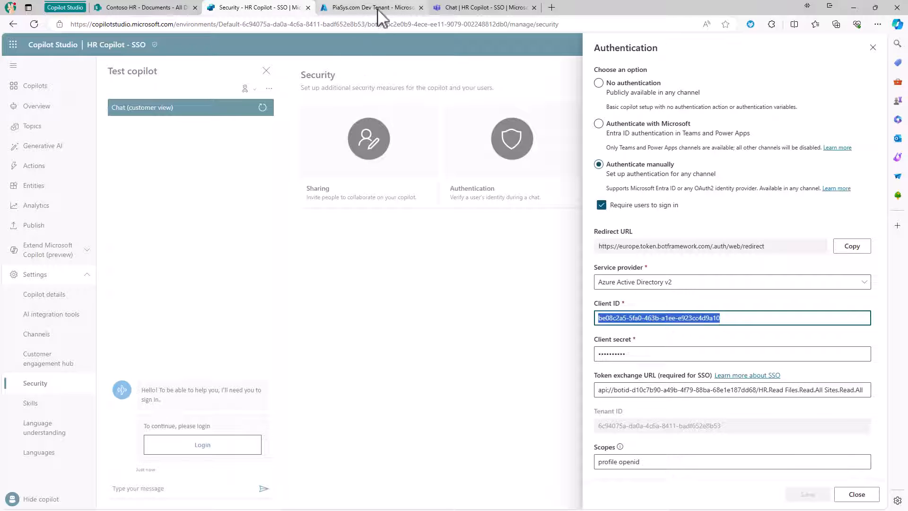
# Step: Open the HR Copilot - SSO - Reader app registration's Authentication page in Azure
pyautogui.click(370, 8)
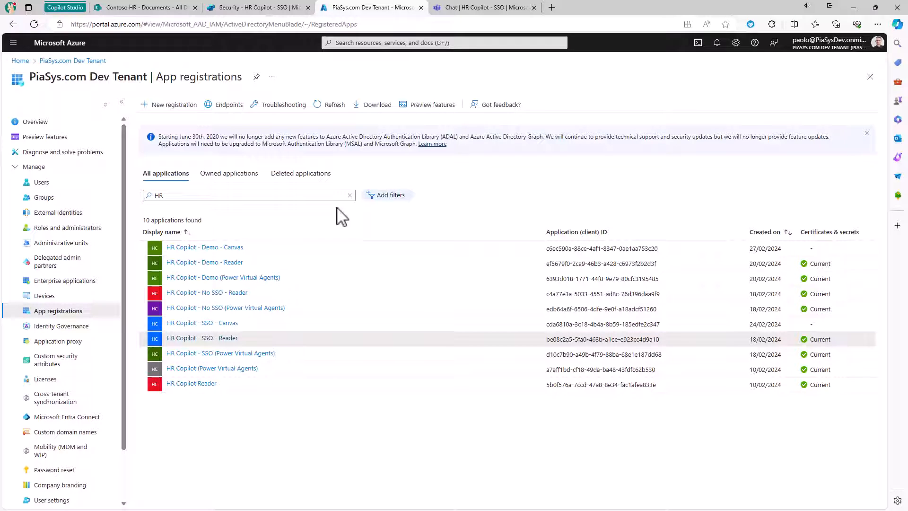
pyautogui.moveTo(201, 337)
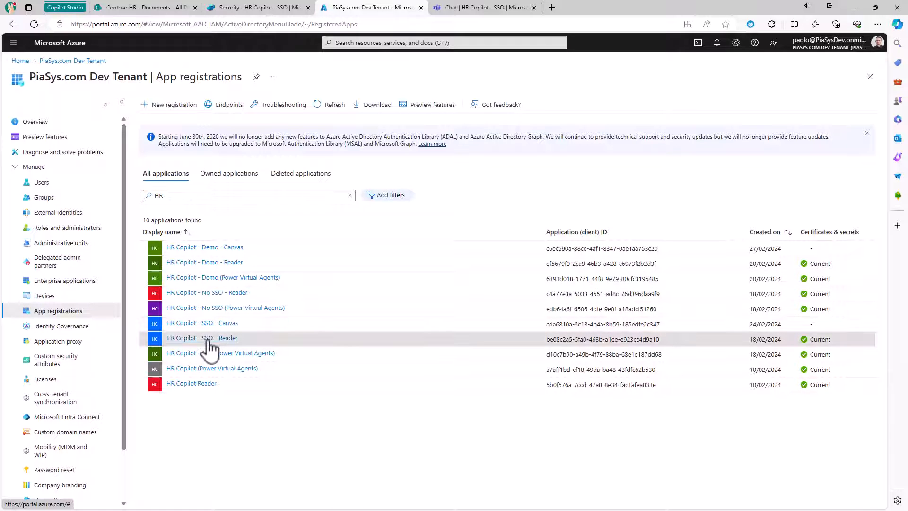
pyautogui.click(201, 338)
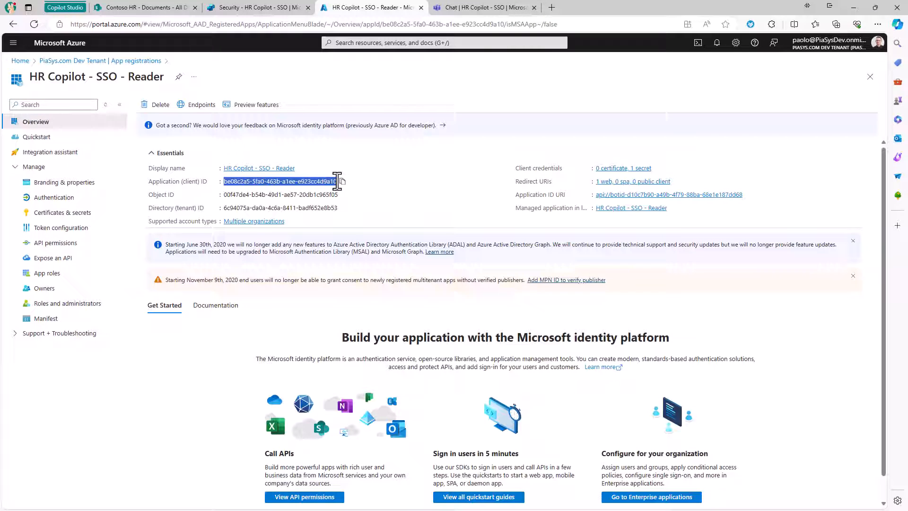
pyautogui.click(52, 197)
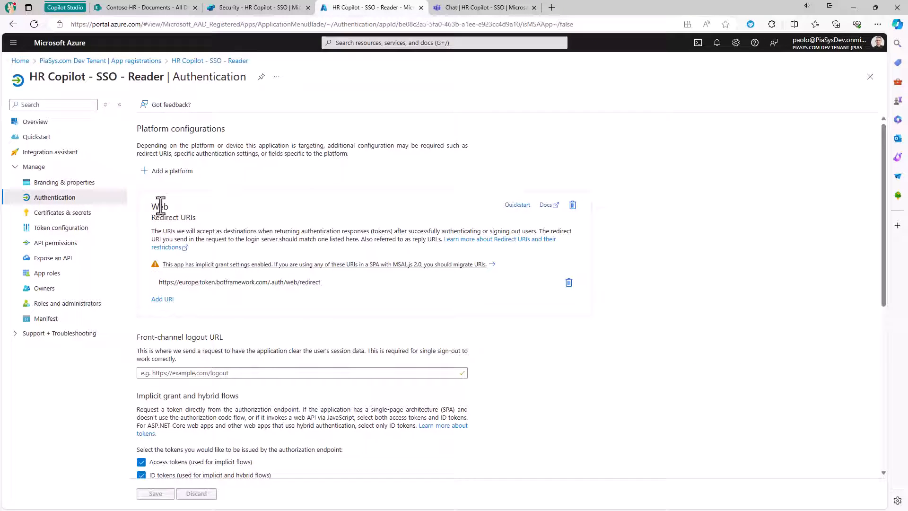
# Step: Compare Copilot Studio's Redirect URL against the app's Bot Framework redirect URI
pyautogui.click(269, 281)
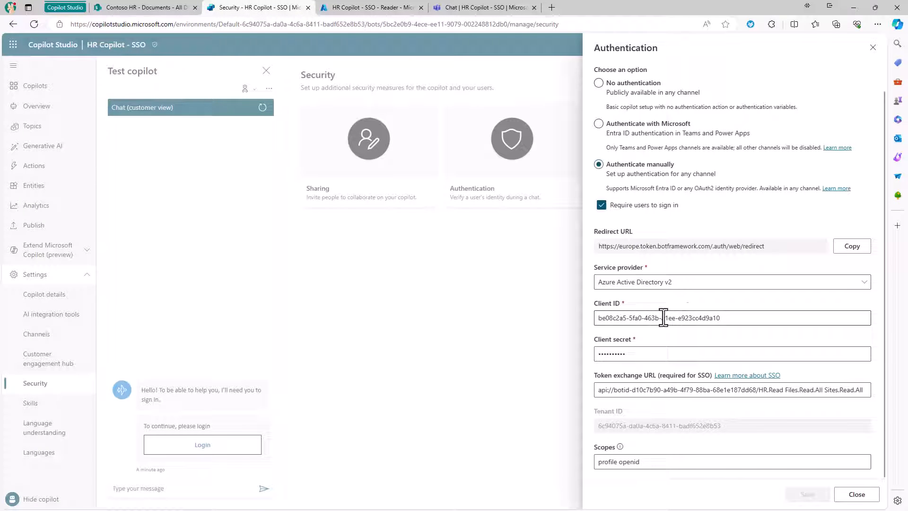
pyautogui.tripleClick(680, 246)
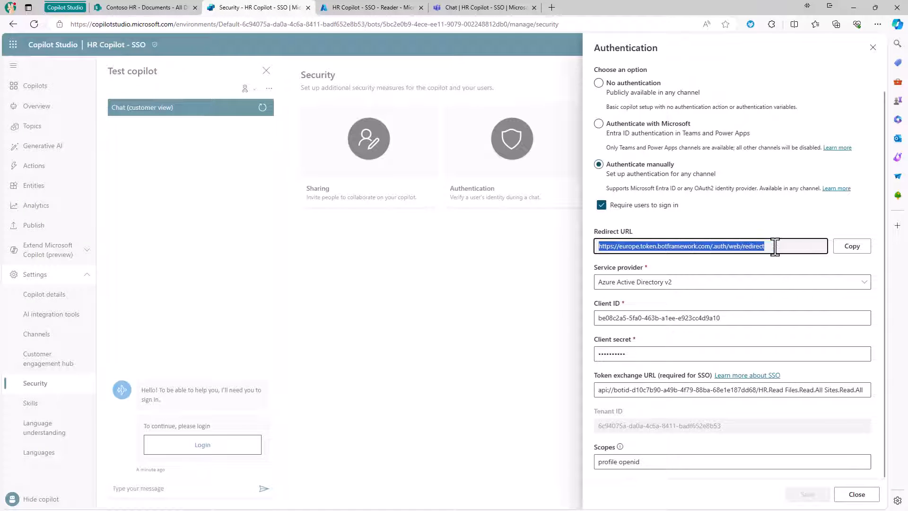
pyautogui.click(370, 8)
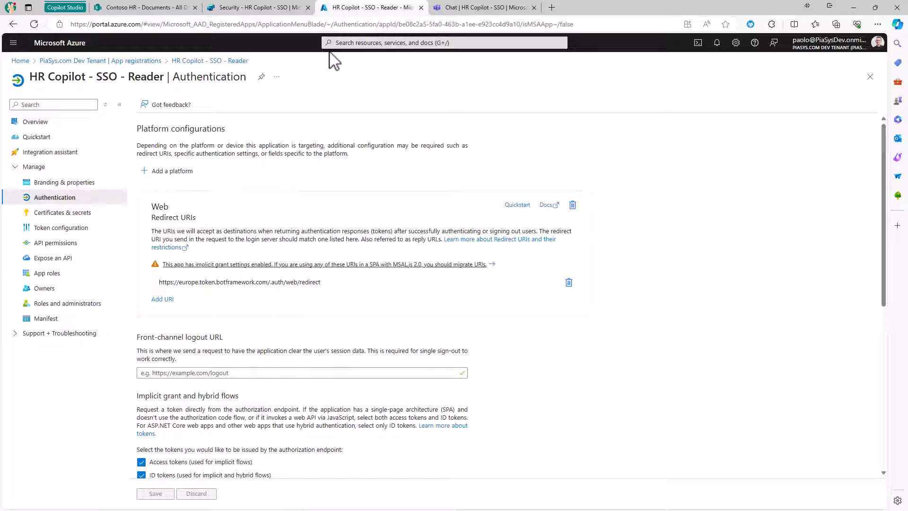
pyautogui.scroll(-3)
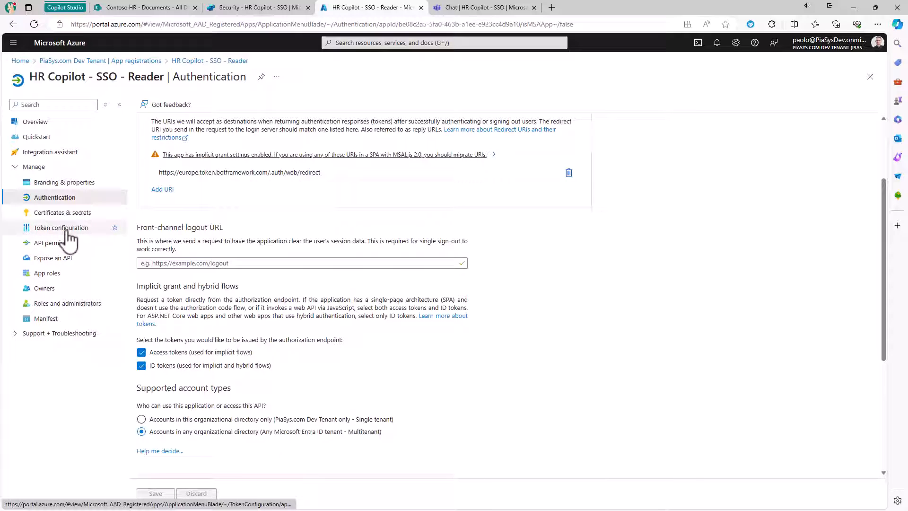
# Step: Review the Reader app's Graph permissions, client secret, and exposed HR.Read scope
pyautogui.click(49, 242)
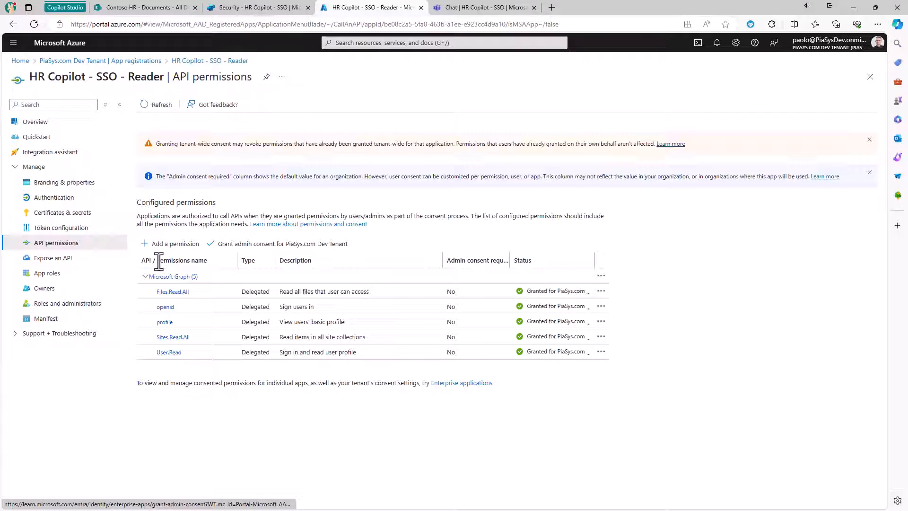
pyautogui.moveTo(173, 305)
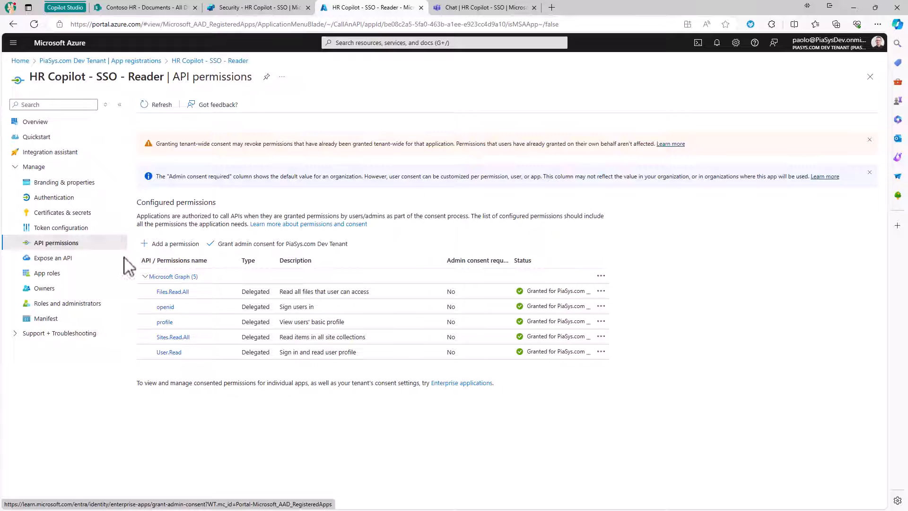
pyautogui.click(62, 212)
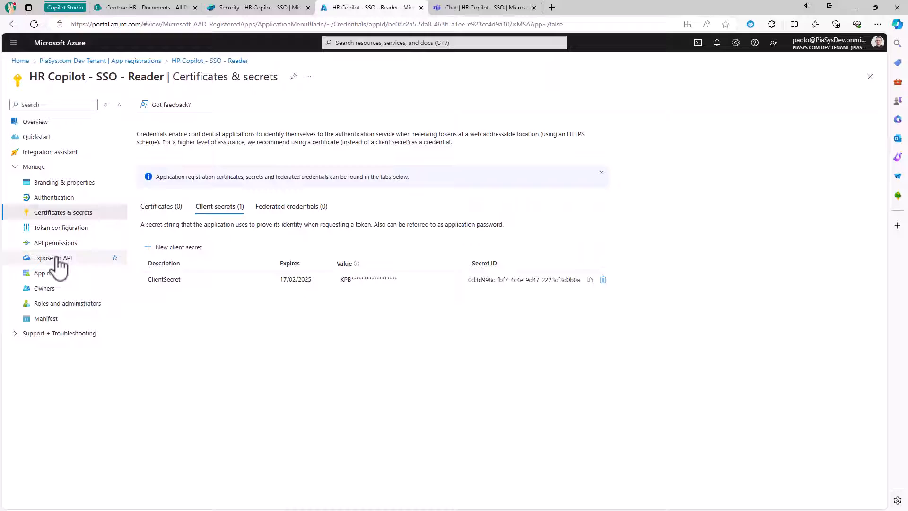
pyautogui.click(50, 257)
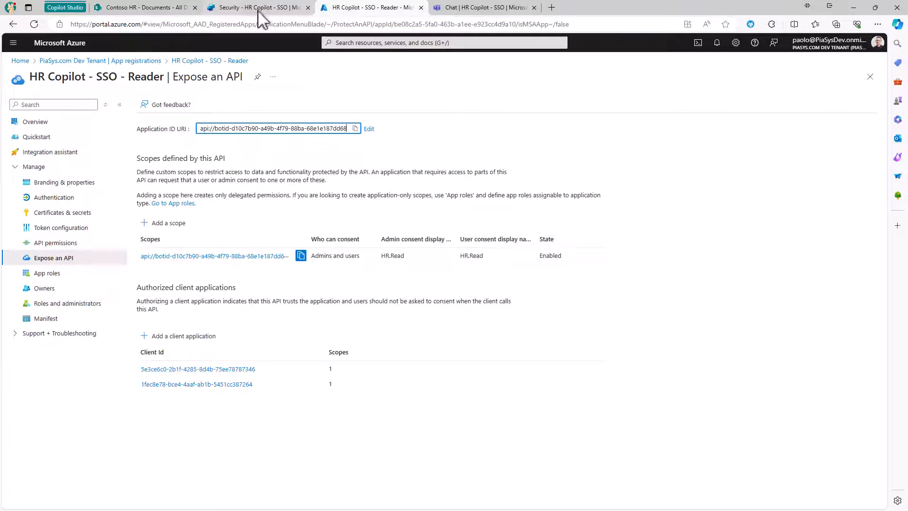
# Step: Reveal the copilot's Teams channel SSO details and select its App ID
pyautogui.click(66, 7)
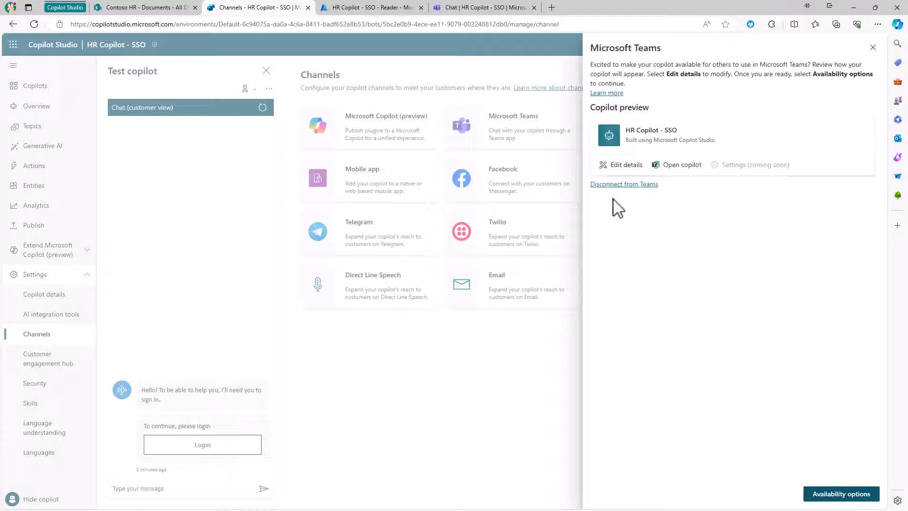
pyautogui.click(625, 164)
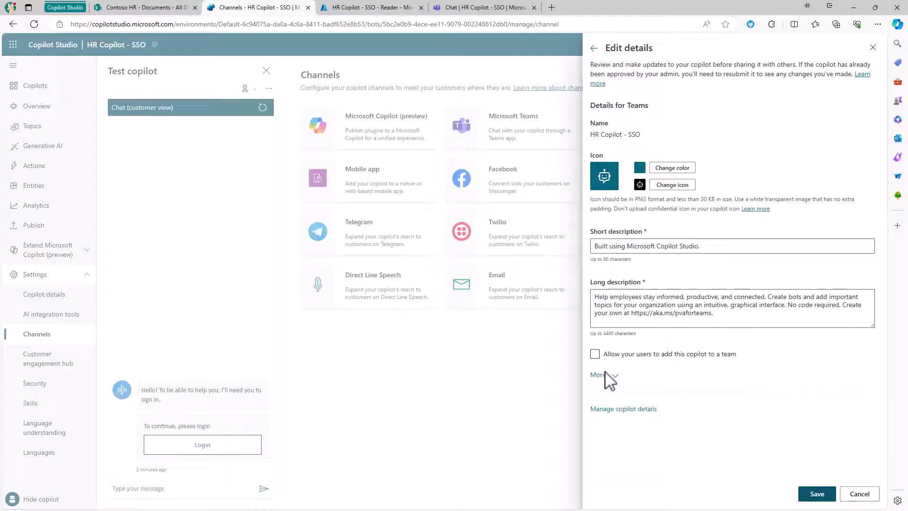
pyautogui.click(597, 374)
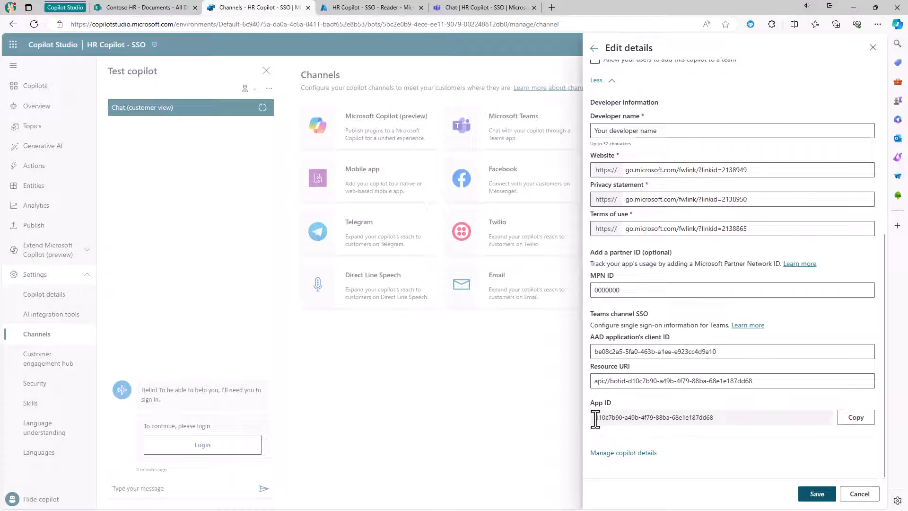
pyautogui.doubleClick(654, 417)
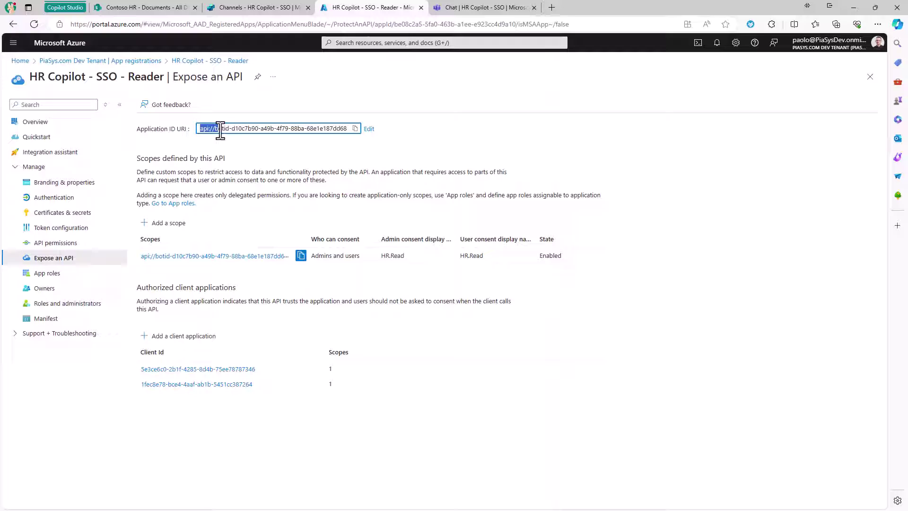
pyautogui.click(232, 129)
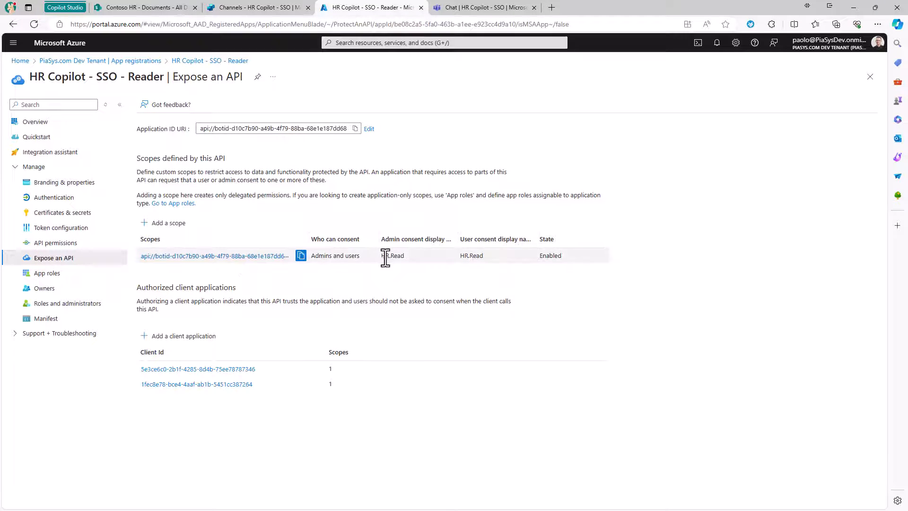
pyautogui.doubleClick(392, 255)
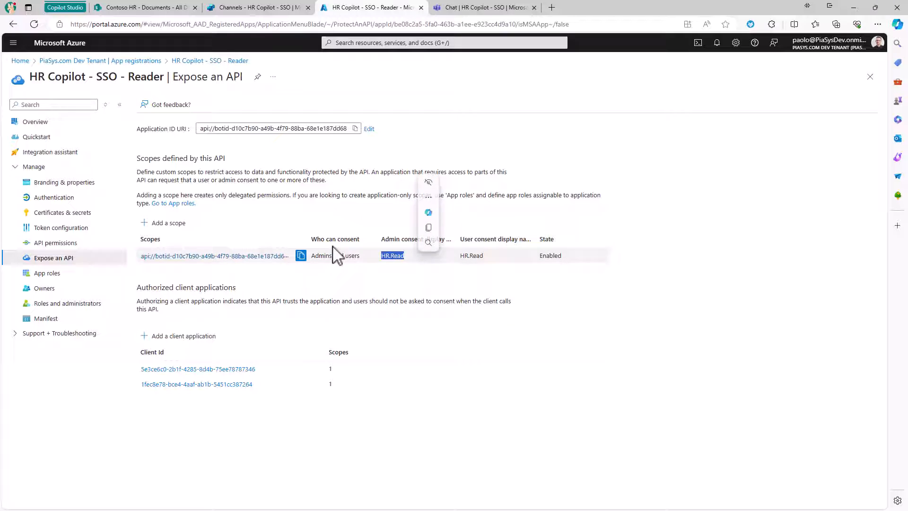
pyautogui.moveTo(222, 303)
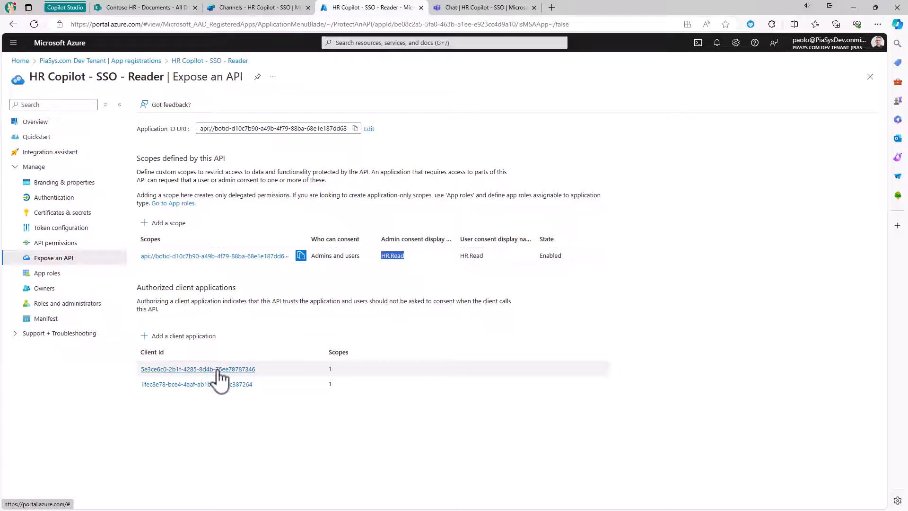
pyautogui.moveTo(228, 379)
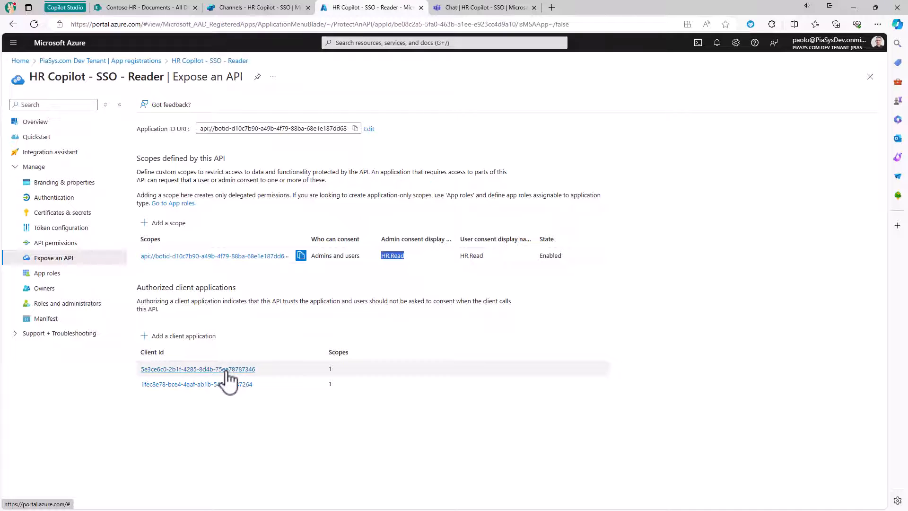
pyautogui.moveTo(230, 370)
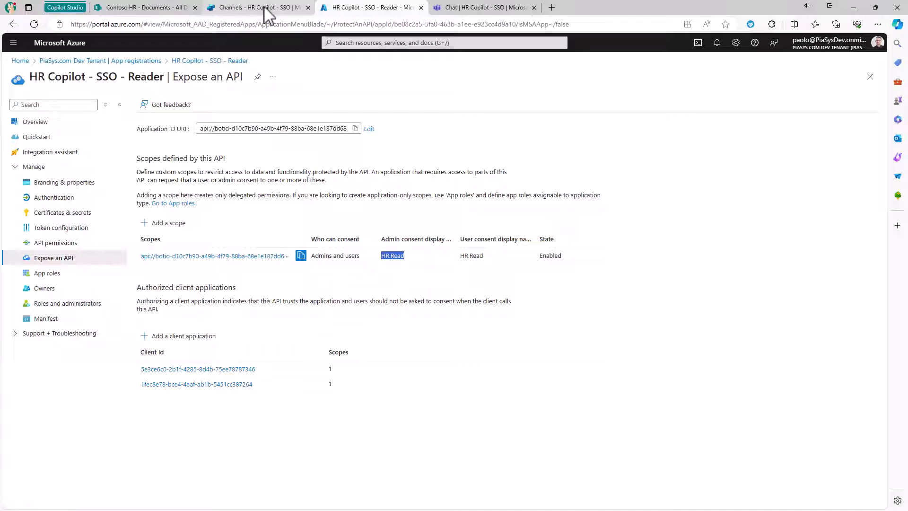
# Step: Select the Teams SSO Resource URI, close the Teams panel, and open Security settings
pyautogui.click(256, 8)
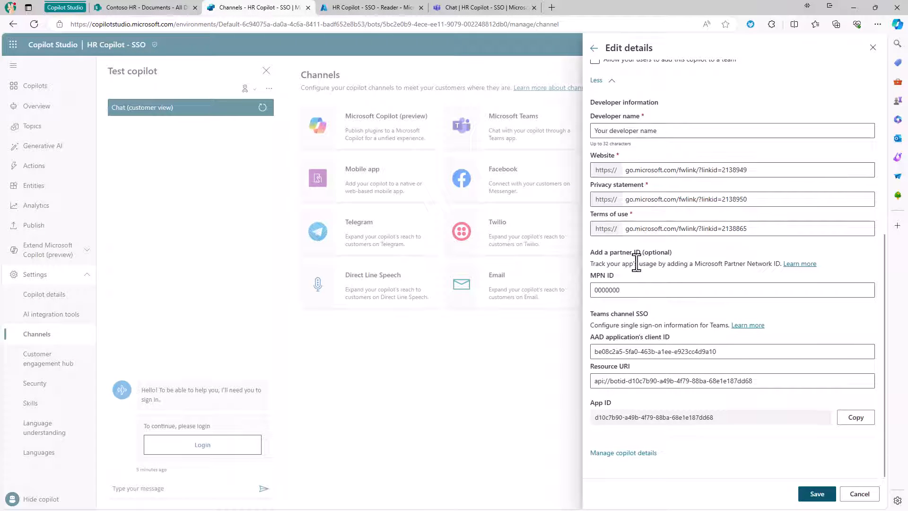
pyautogui.moveTo(637, 351); pyautogui.dragTo(715, 352)
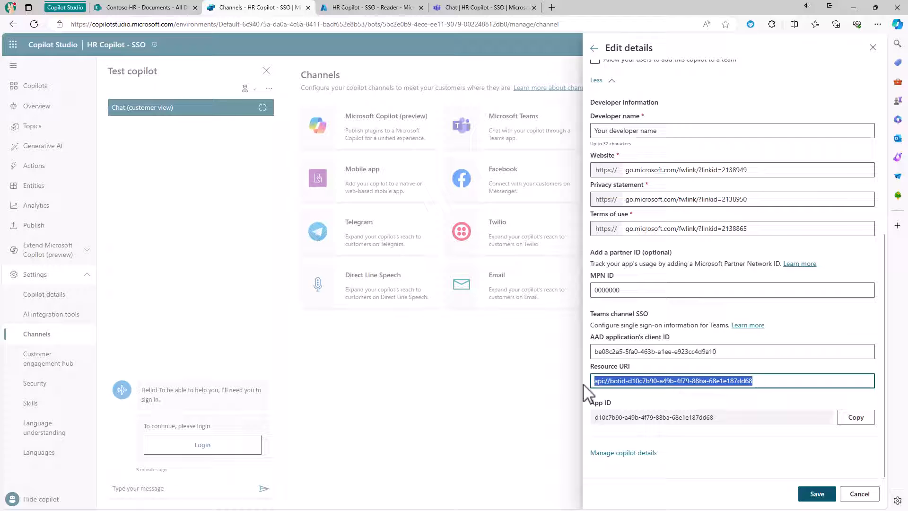
pyautogui.moveTo(653, 322)
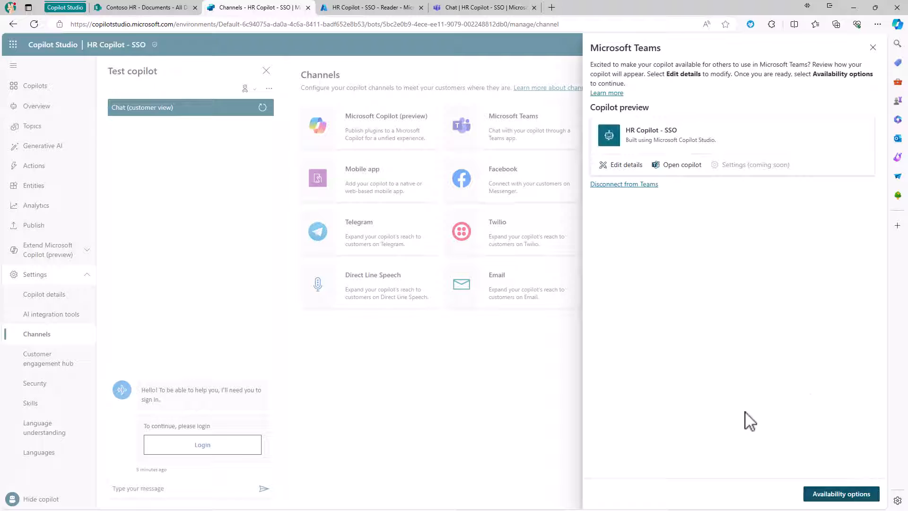
pyautogui.click(872, 47)
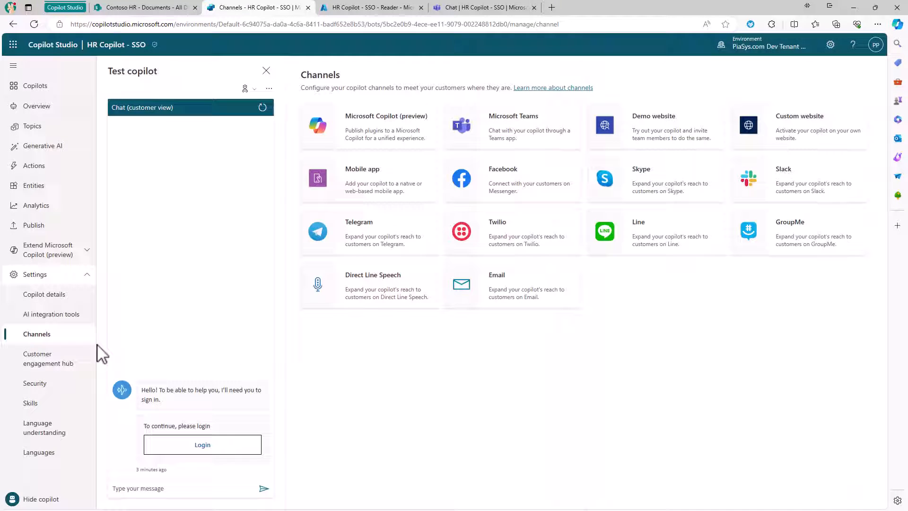
pyautogui.click(35, 383)
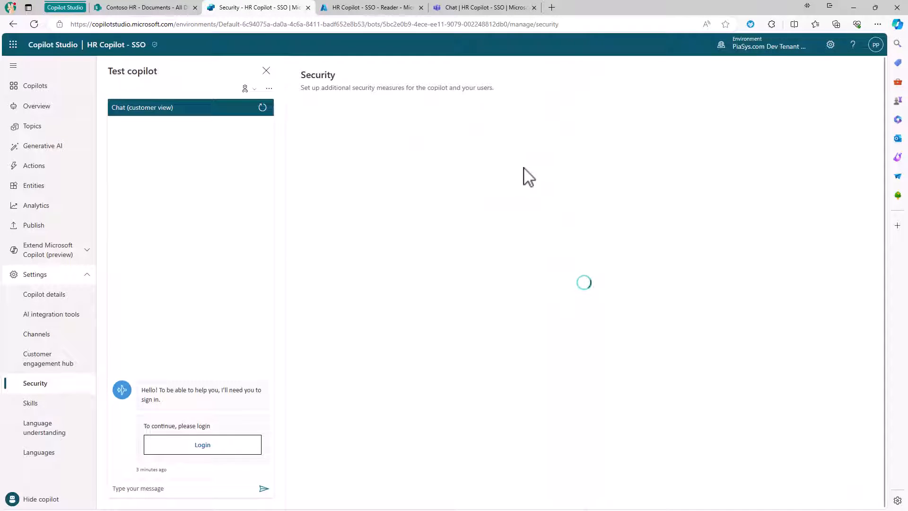
pyautogui.click(511, 138)
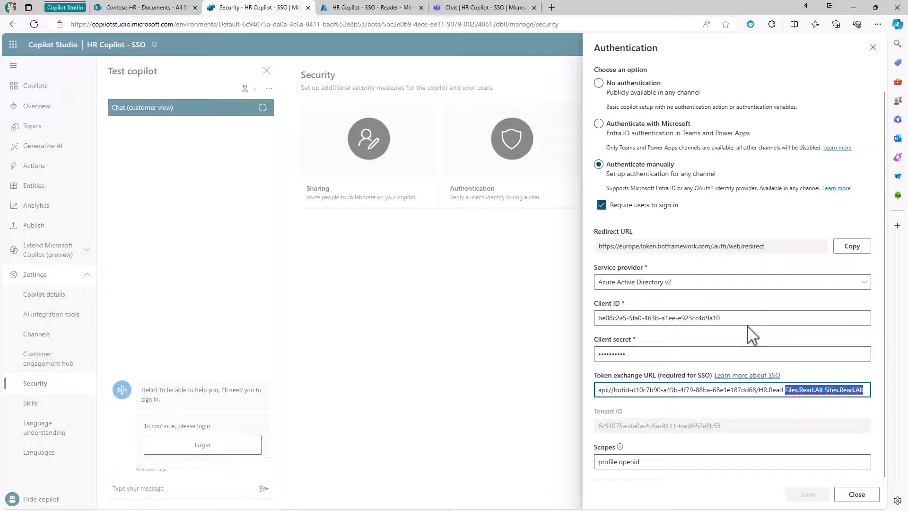
pyautogui.moveTo(707, 446)
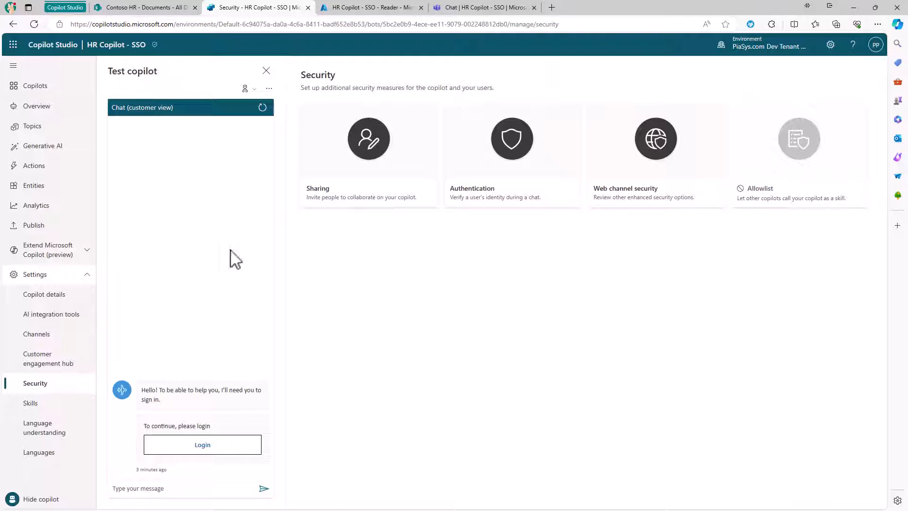
# Step: Check the copilot's published status, then return to the Channels list
pyautogui.click(33, 225)
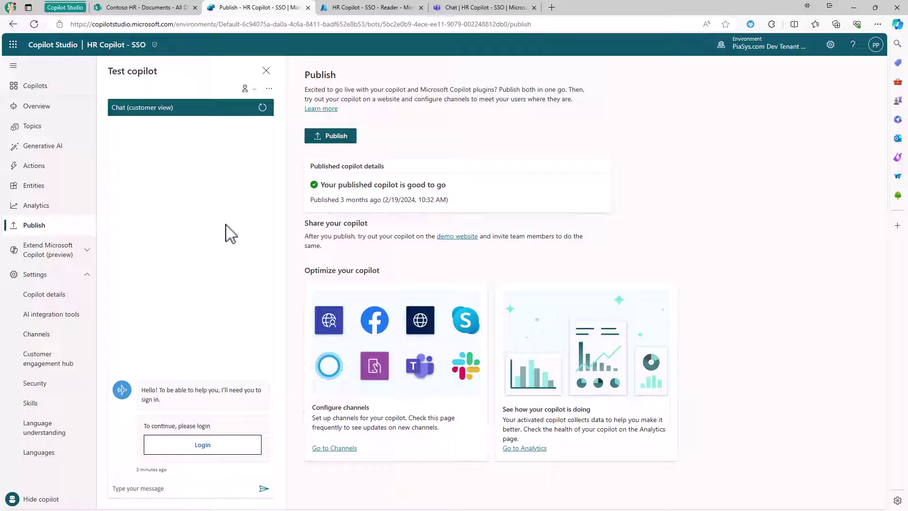
pyautogui.moveTo(378, 153)
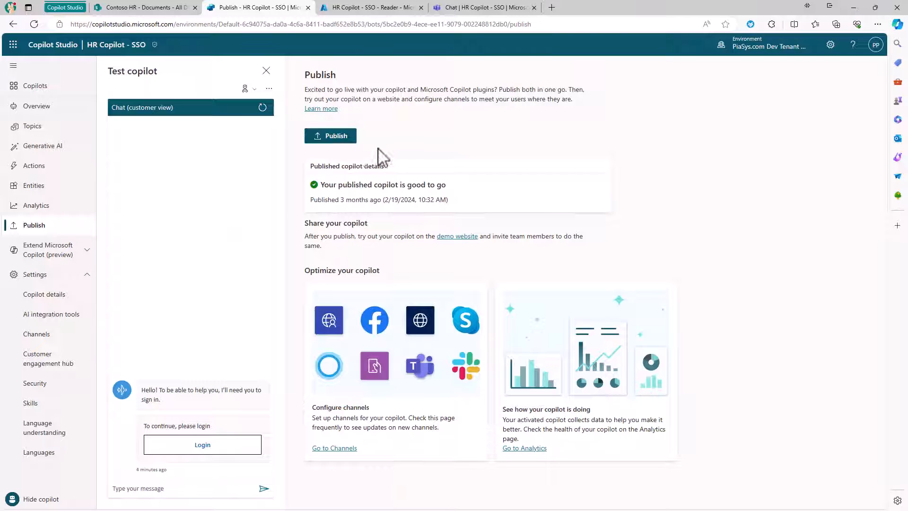
pyautogui.moveTo(433, 156)
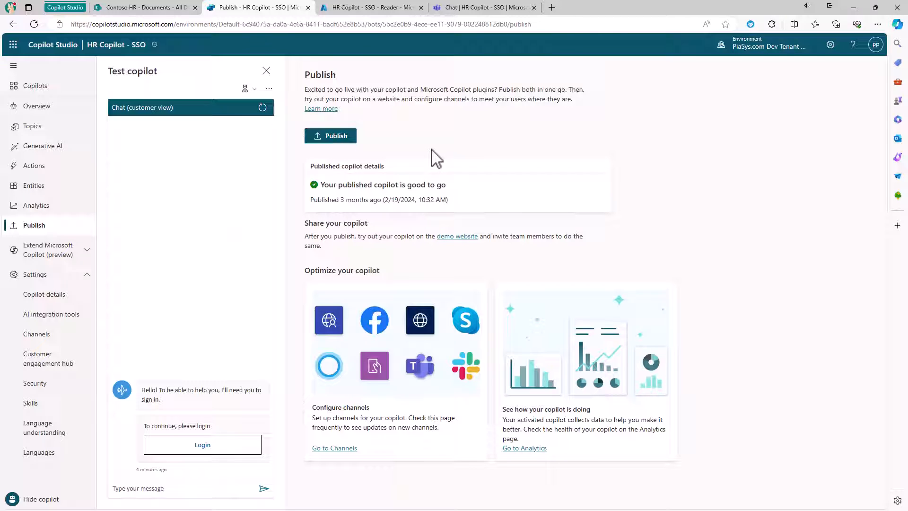
pyautogui.moveTo(116, 330)
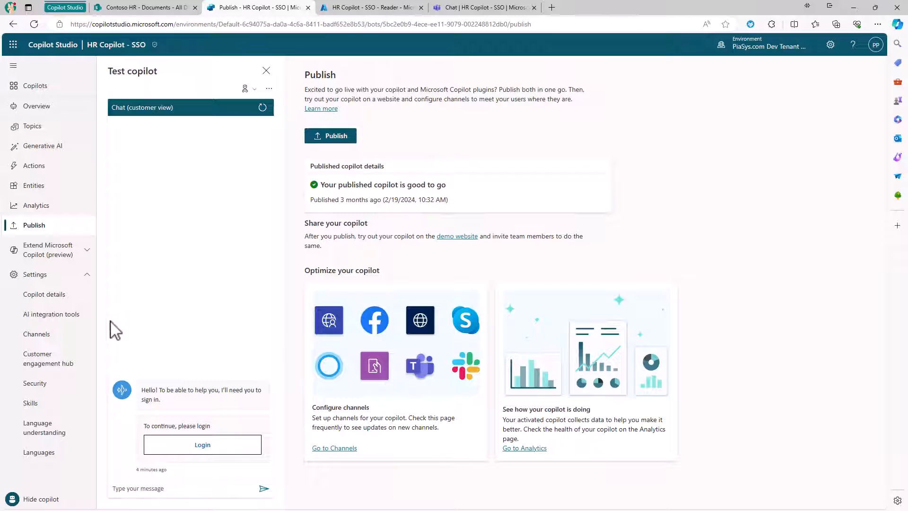
pyautogui.click(37, 334)
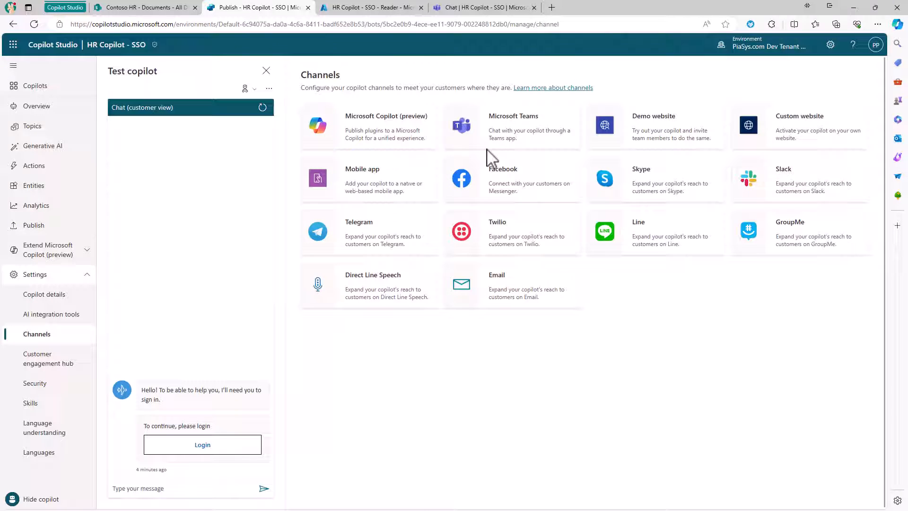
# Step: Review the Microsoft Teams channel's availability options, then switch to the Teams chat
pyautogui.click(512, 128)
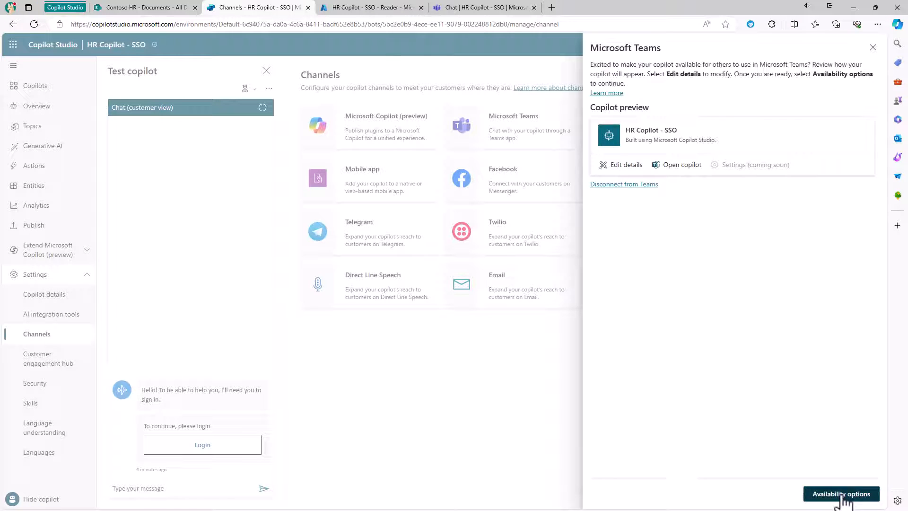
pyautogui.click(841, 494)
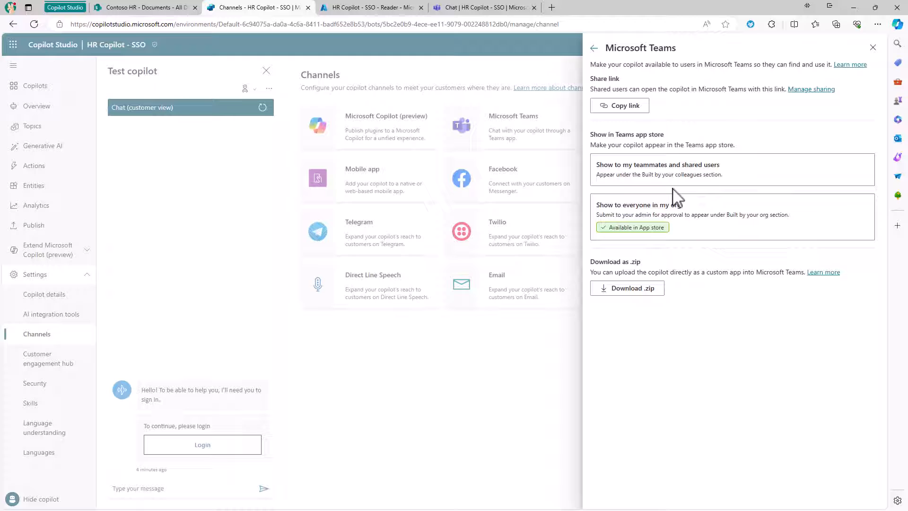
pyautogui.moveTo(671, 205)
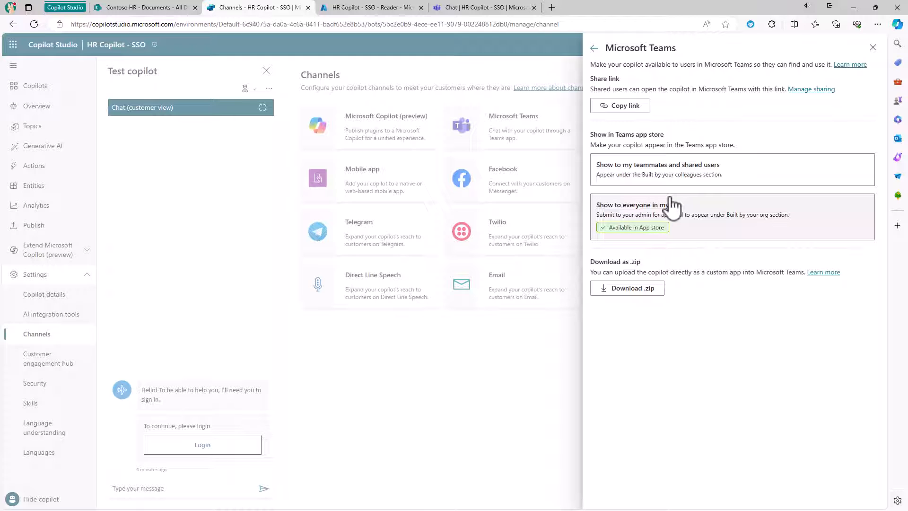
pyautogui.moveTo(648, 168)
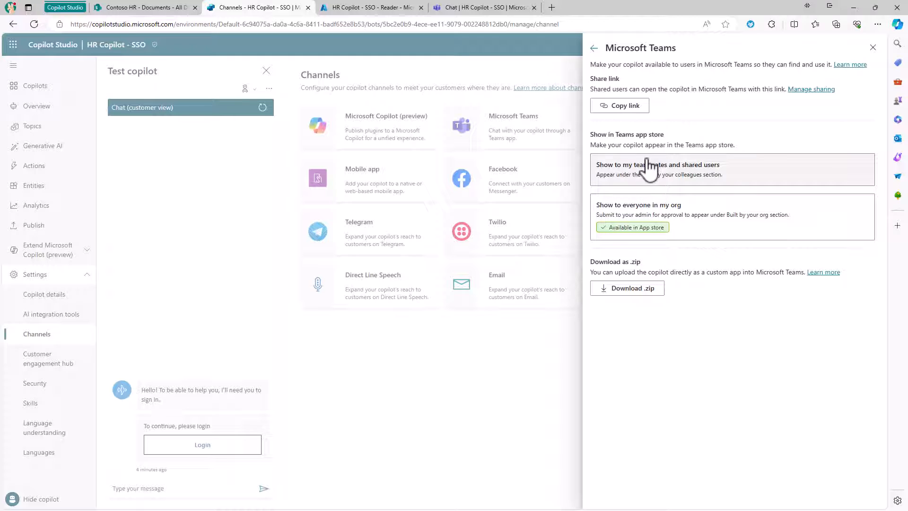
pyautogui.moveTo(672, 233)
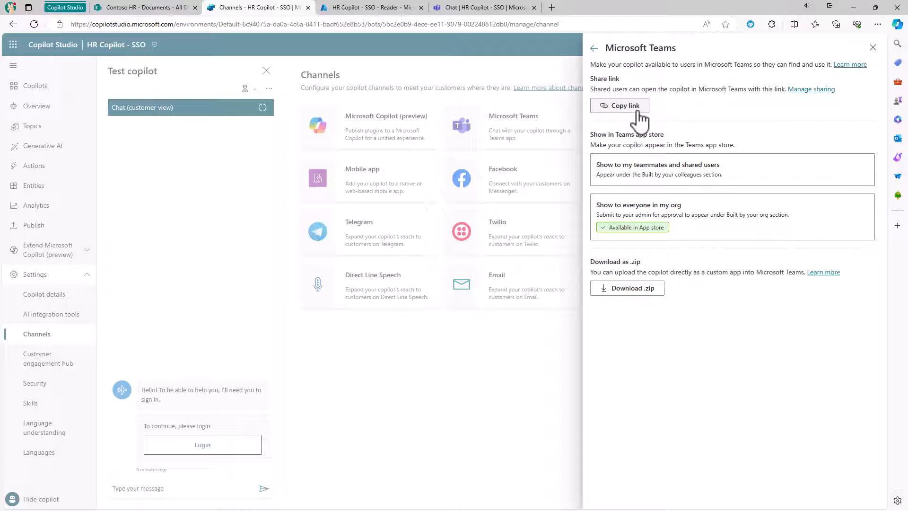
pyautogui.moveTo(497, 57)
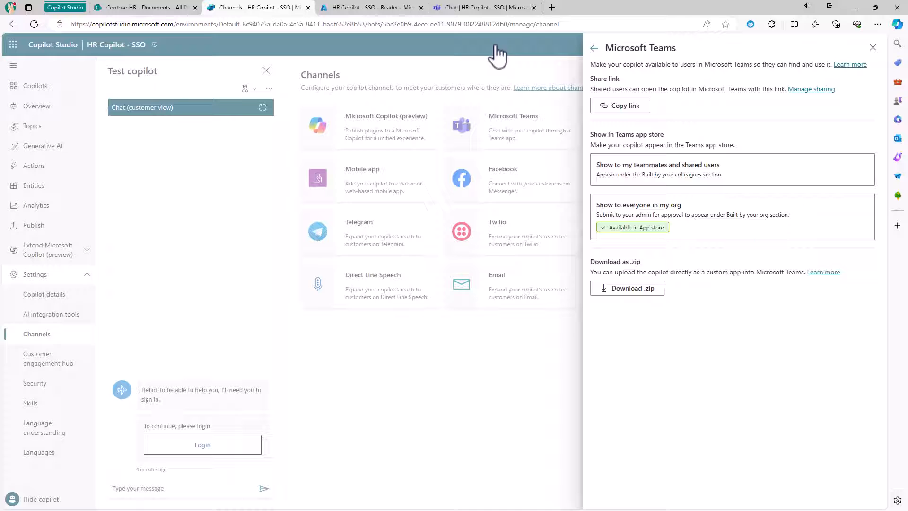
pyautogui.click(477, 7)
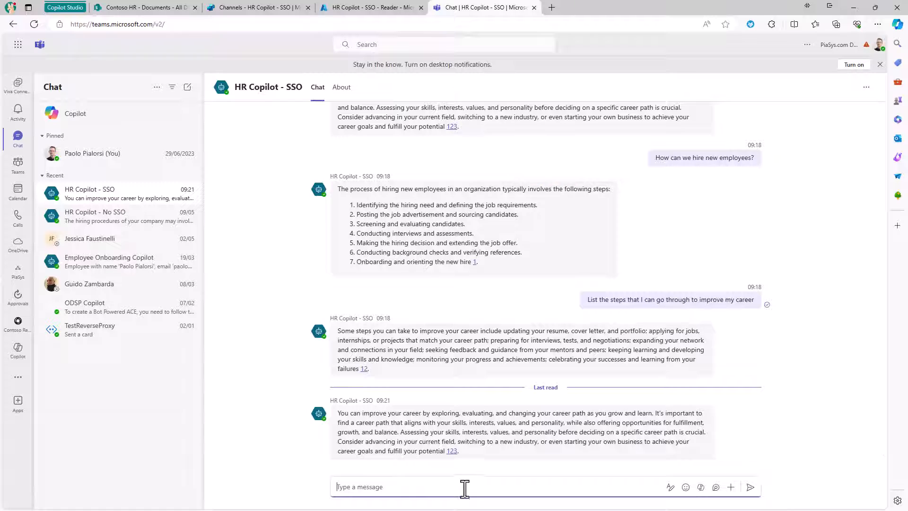
pyautogui.moveTo(487, 488)
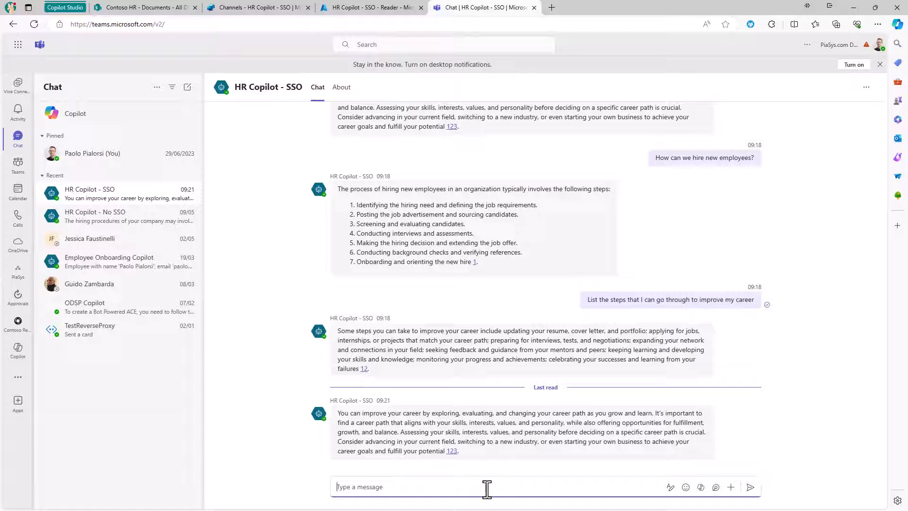
# Step: Ask HR Copilot - SSO 'How can I improve my career?' in the Teams chat
pyautogui.write('How can I improve m')
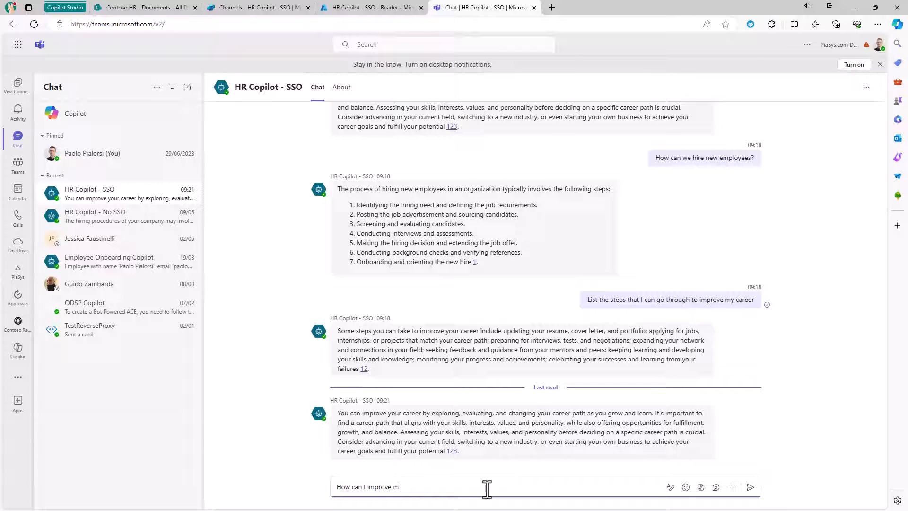
pyautogui.write('y care')
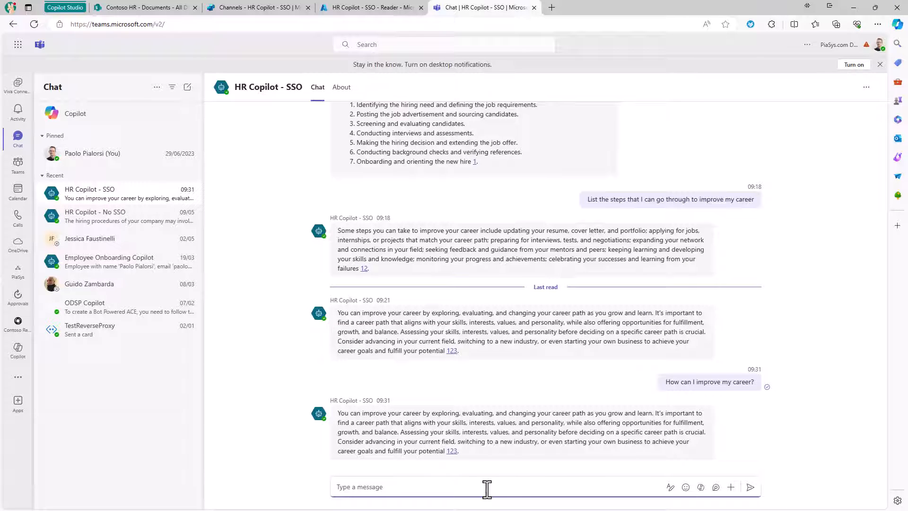
pyautogui.moveTo(450, 451)
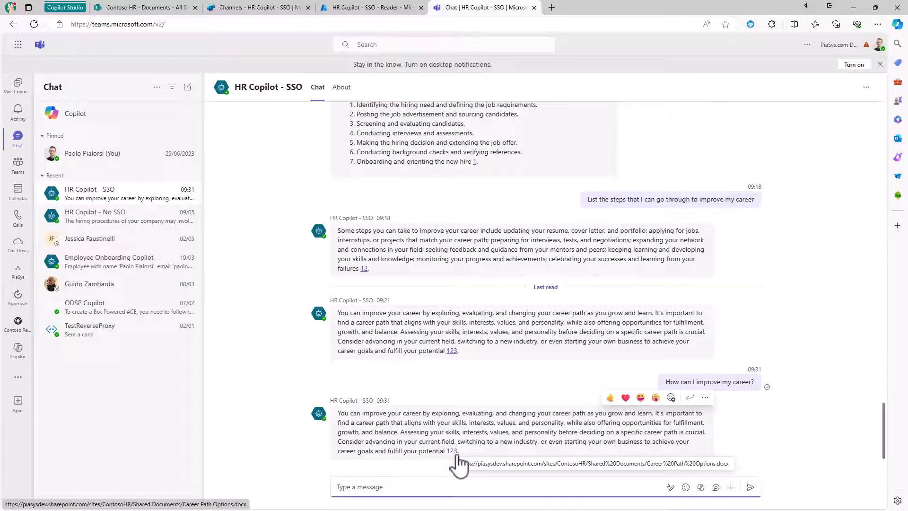